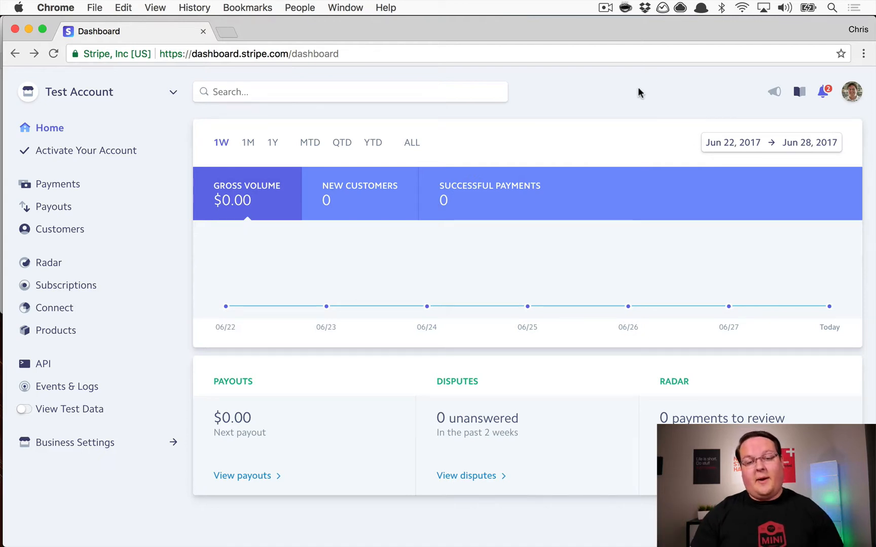
mouse_move(774, 93)
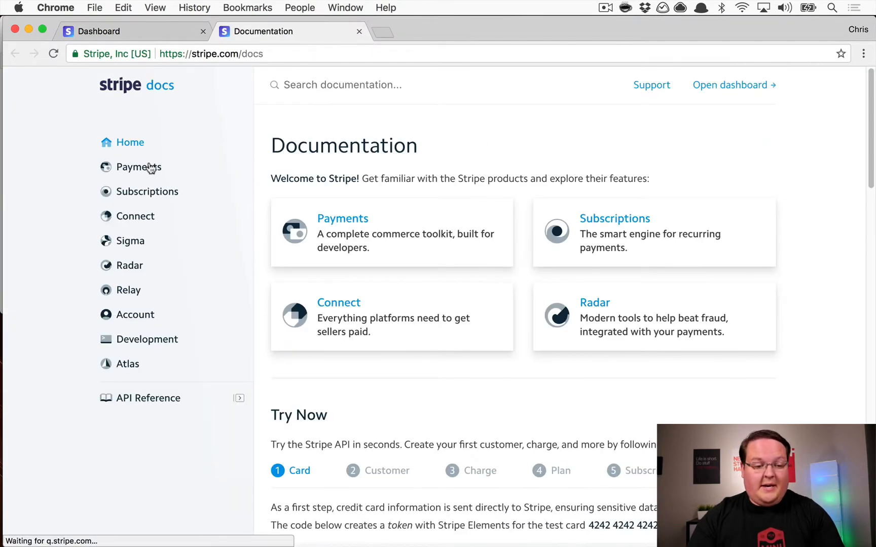
Navigate the docs sidebar through Payments to the Elements Quickstart guide
click(140, 167)
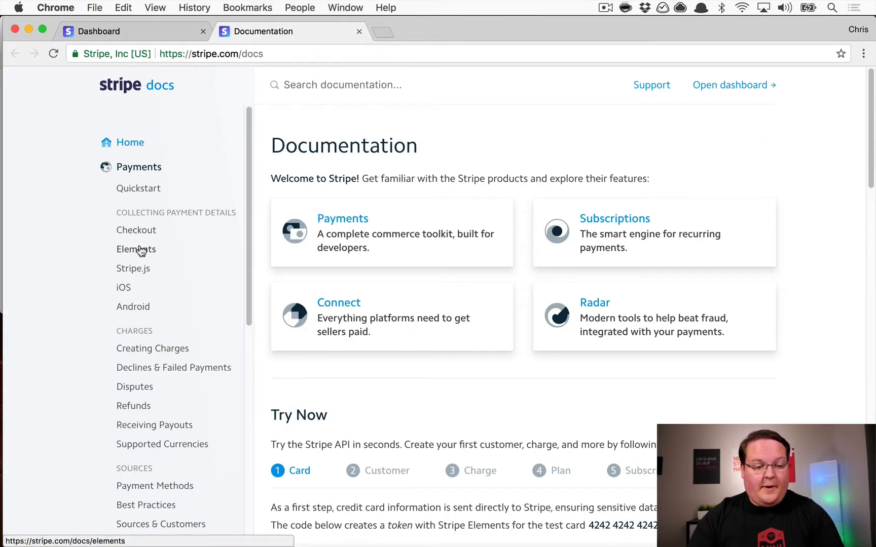
click(136, 249)
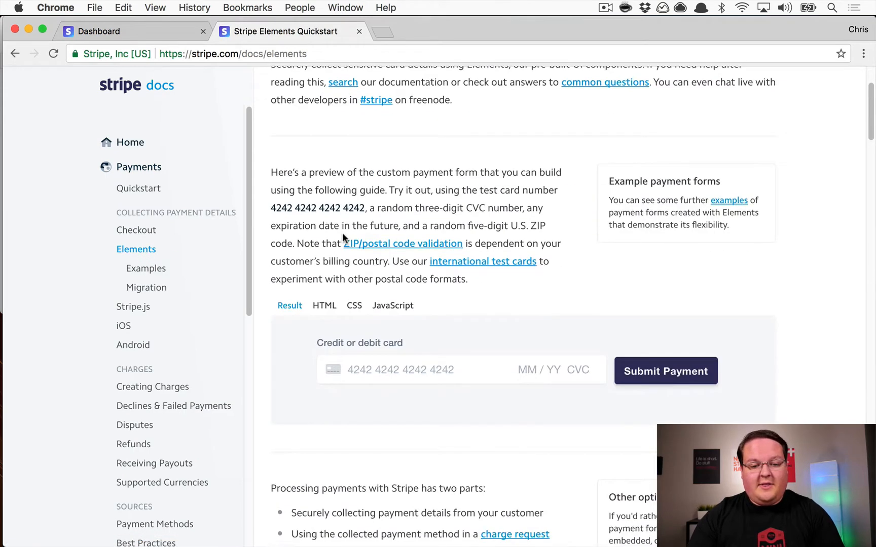
Scroll to the Elements result preview, then move on to the Elements migration guide
scroll(down, 3)
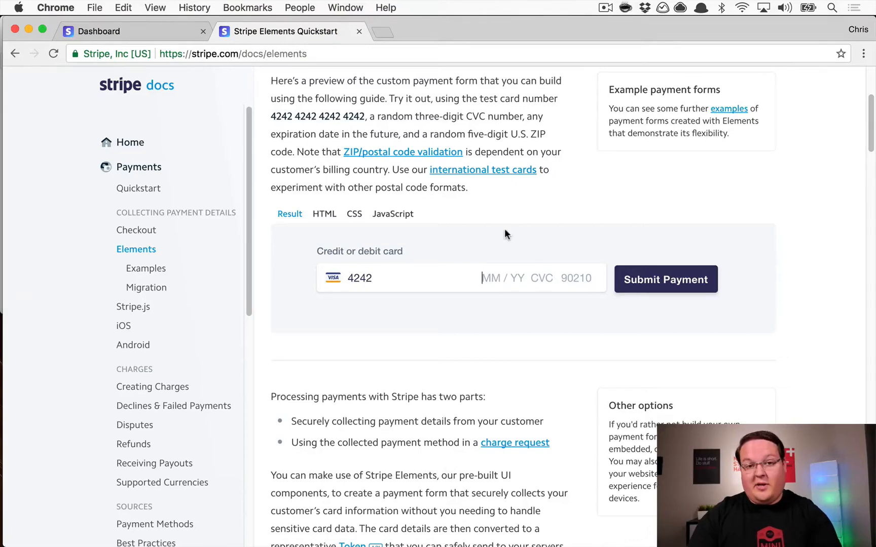
mouse_move(168, 293)
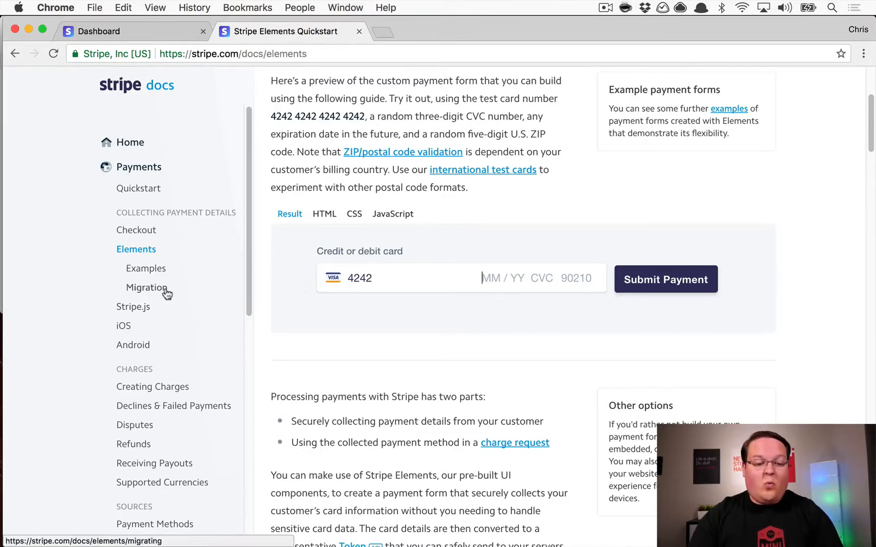
click(146, 288)
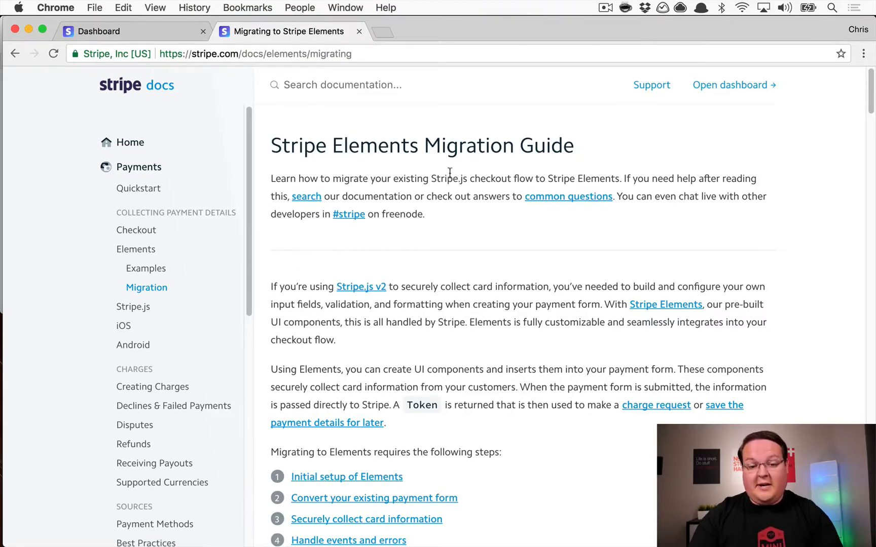
Scroll the migration guide down to the Step 1 Stripe.js v2 and v3 script tags
scroll(down, 3)
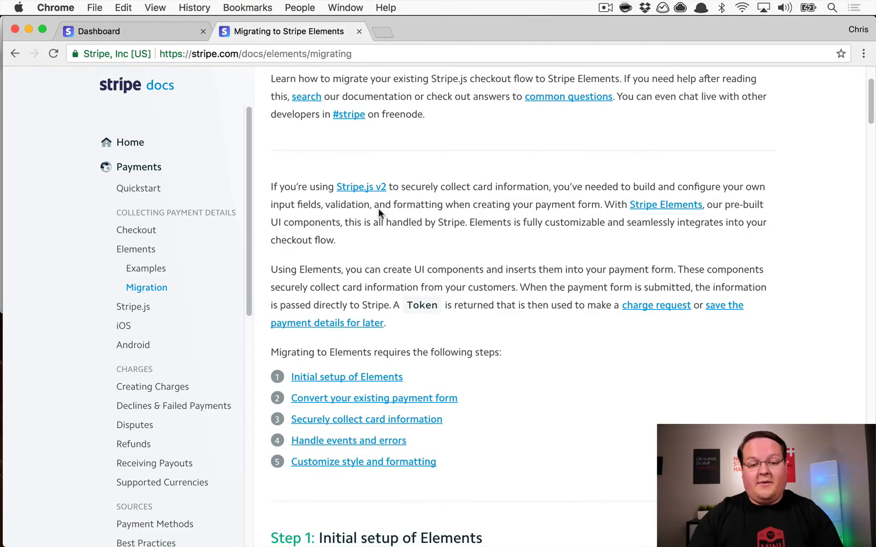
scroll(down, 3)
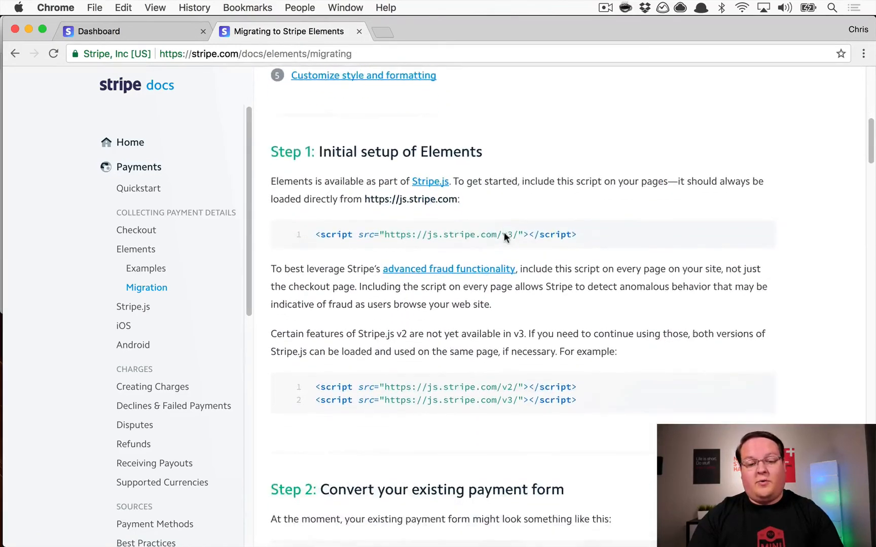
scroll(down, 3)
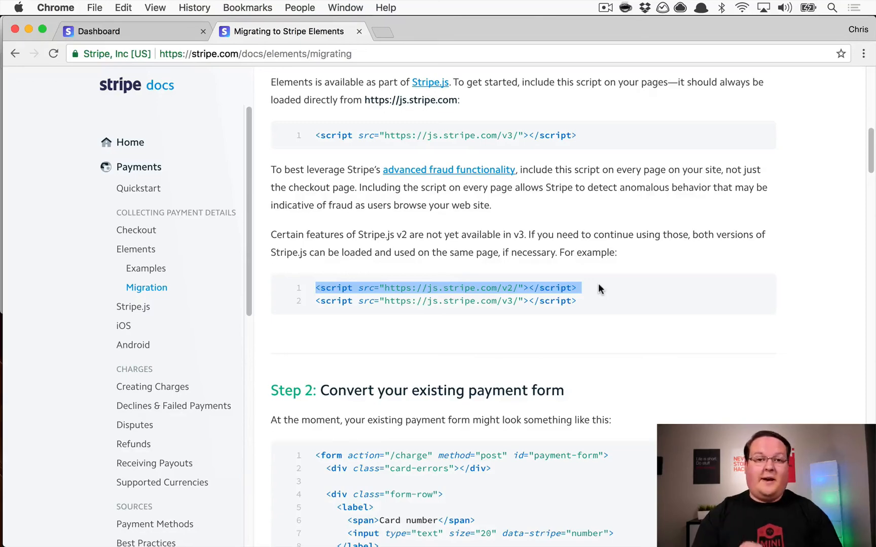
mouse_move(423, 331)
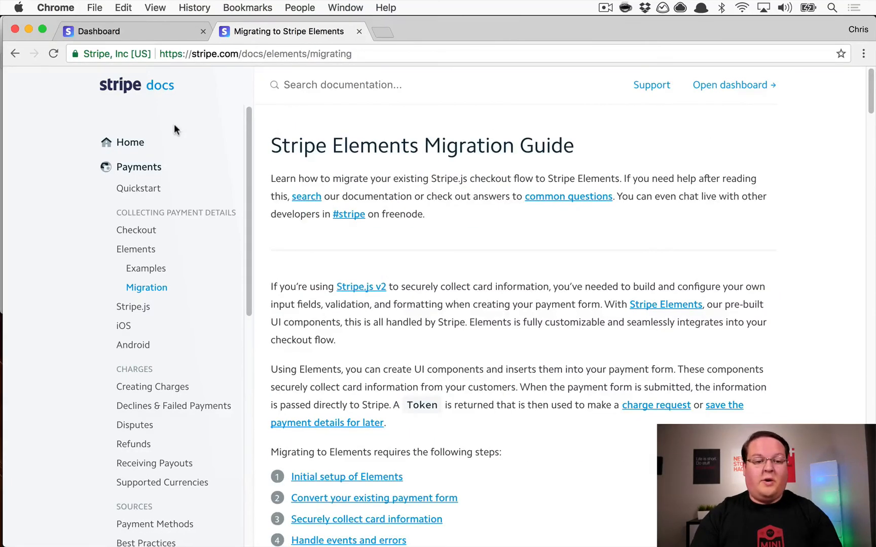
mouse_move(314, 115)
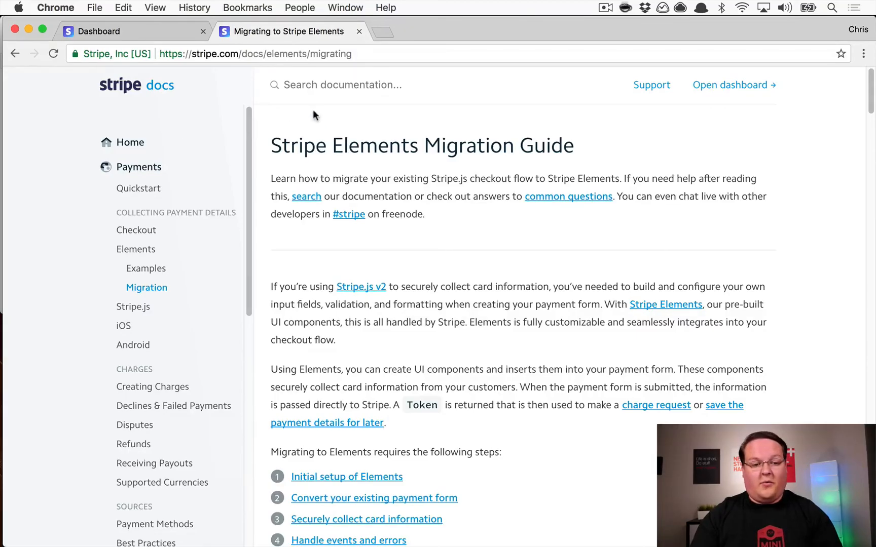